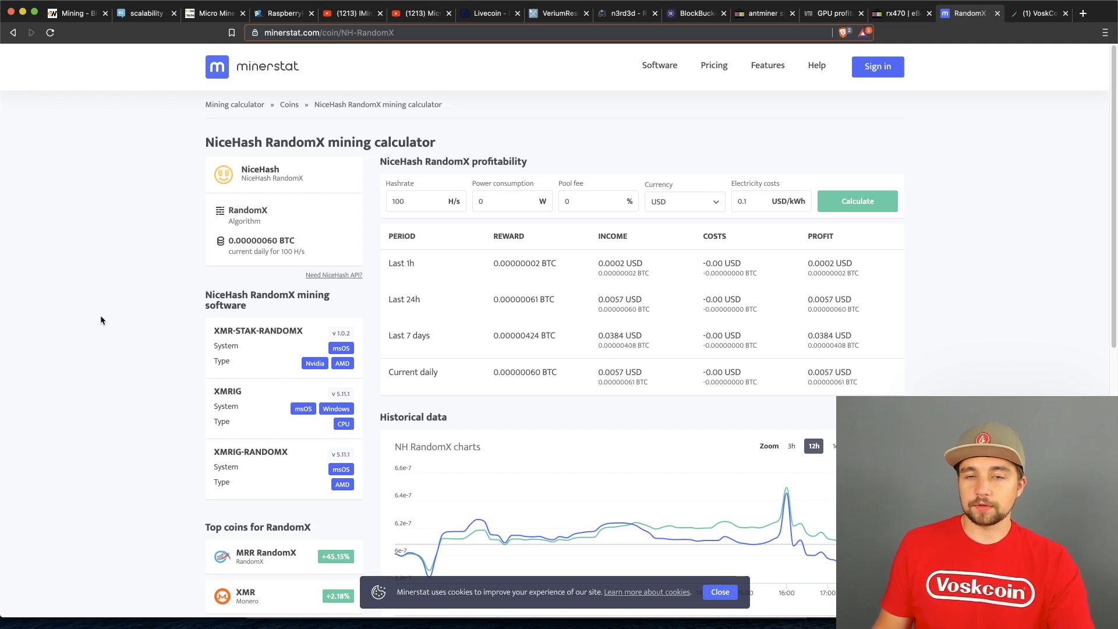
mouse_move(118, 351)
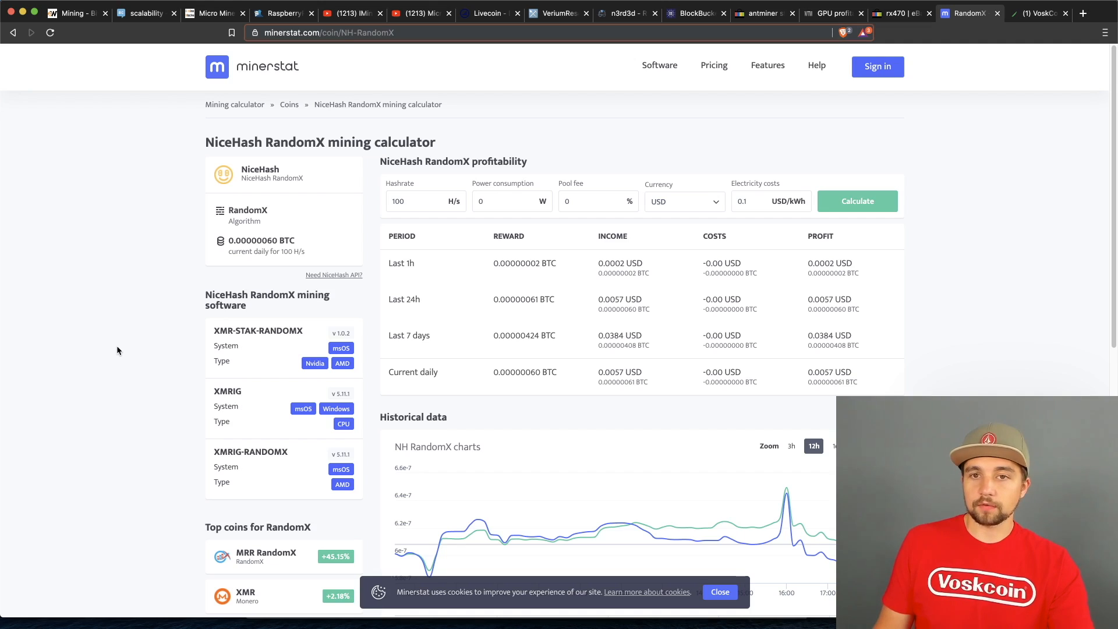
scroll(down, 3)
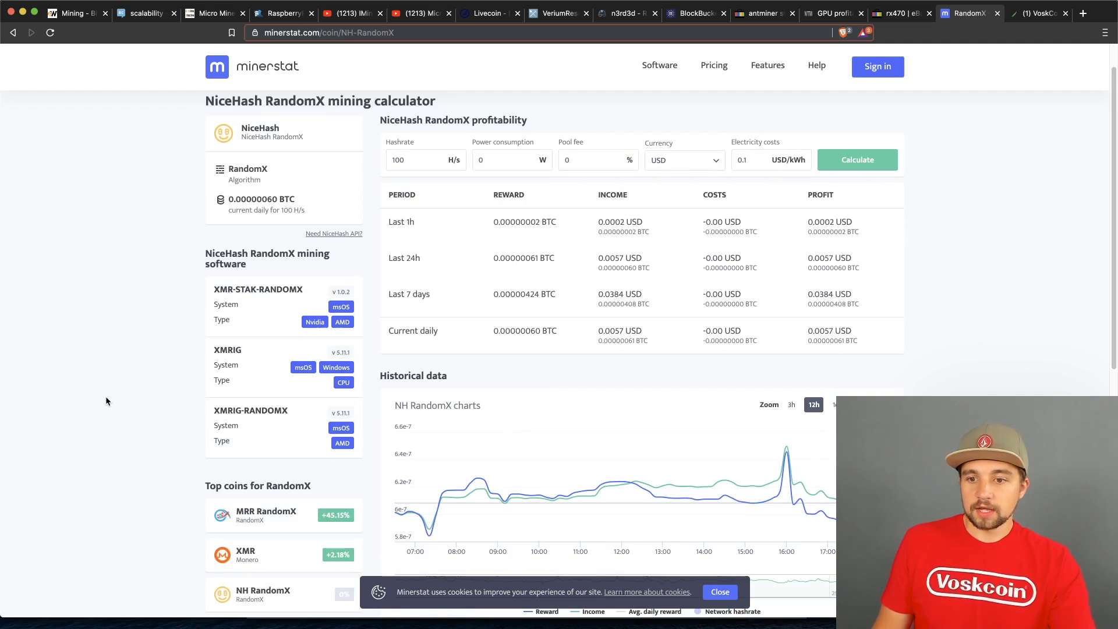
mouse_move(88, 393)
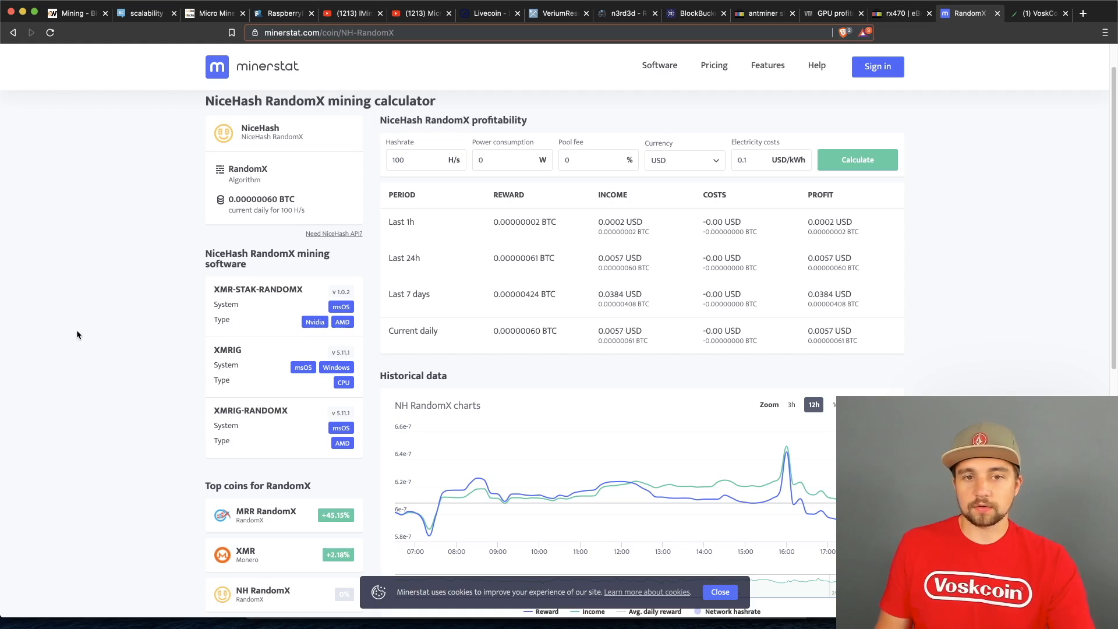
mouse_move(69, 325)
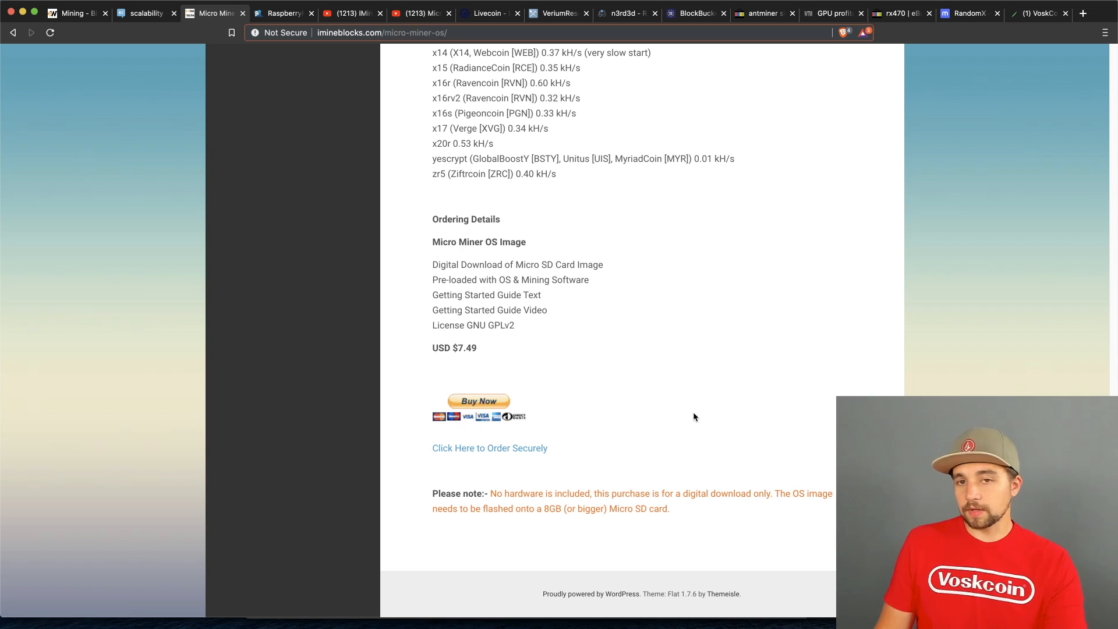
mouse_move(616, 393)
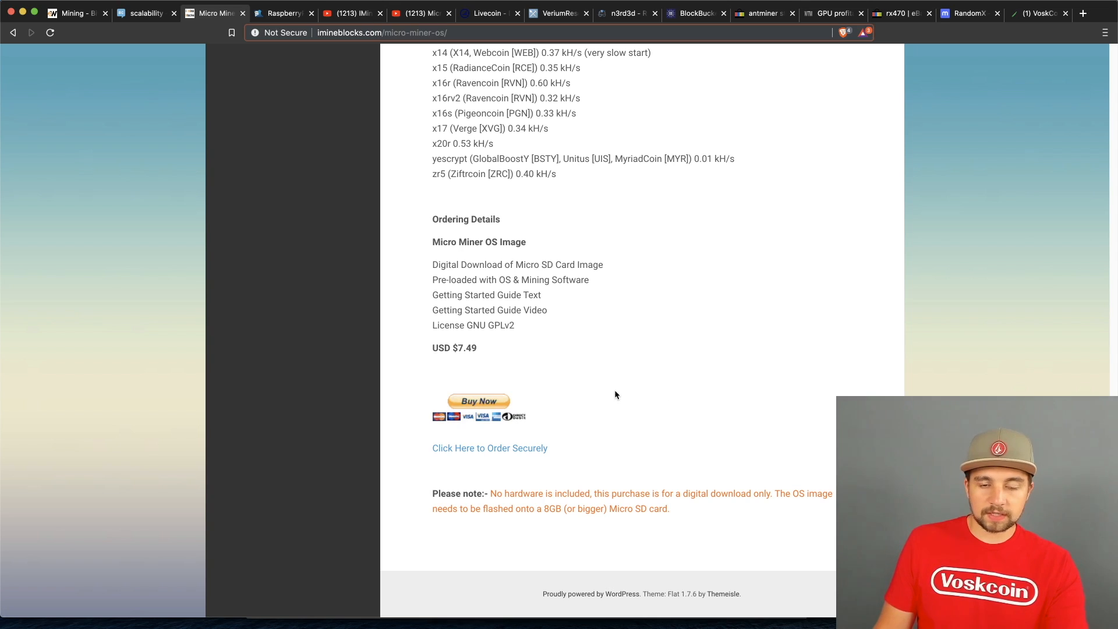
mouse_move(599, 394)
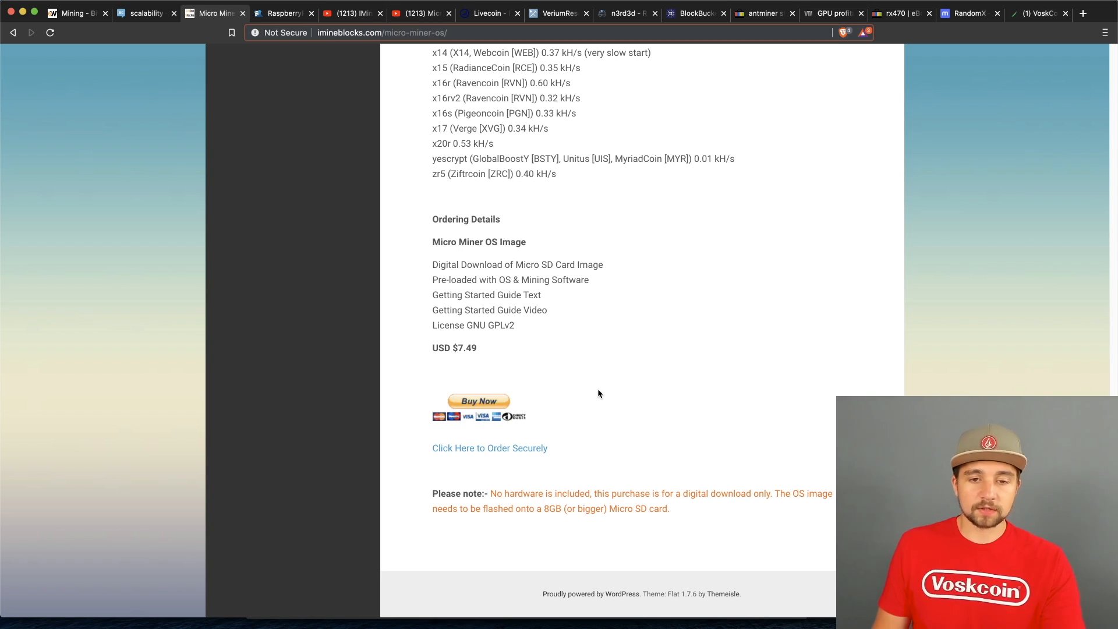